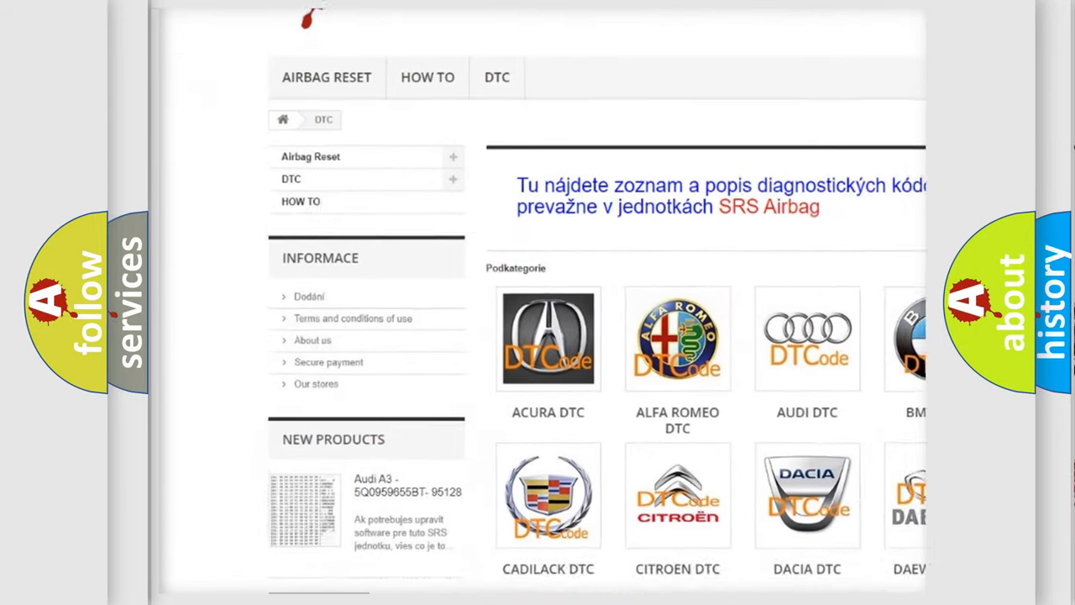
{"action": "scroll", "scroll_direction": "down", "scroll_amount": 3}
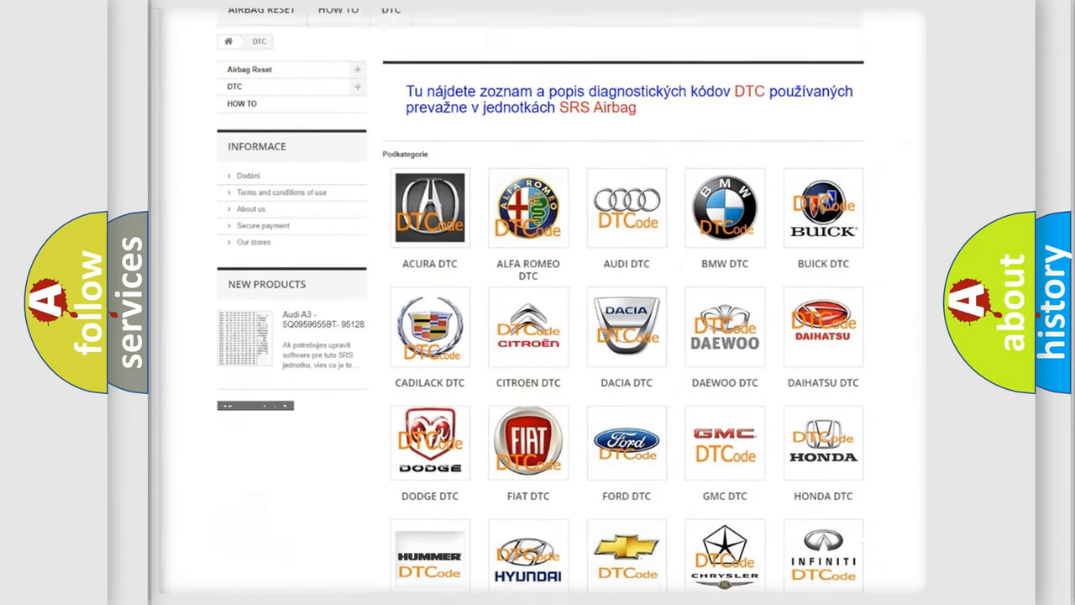
{"action": "scroll", "scroll_direction": "down", "scroll_amount": 3}
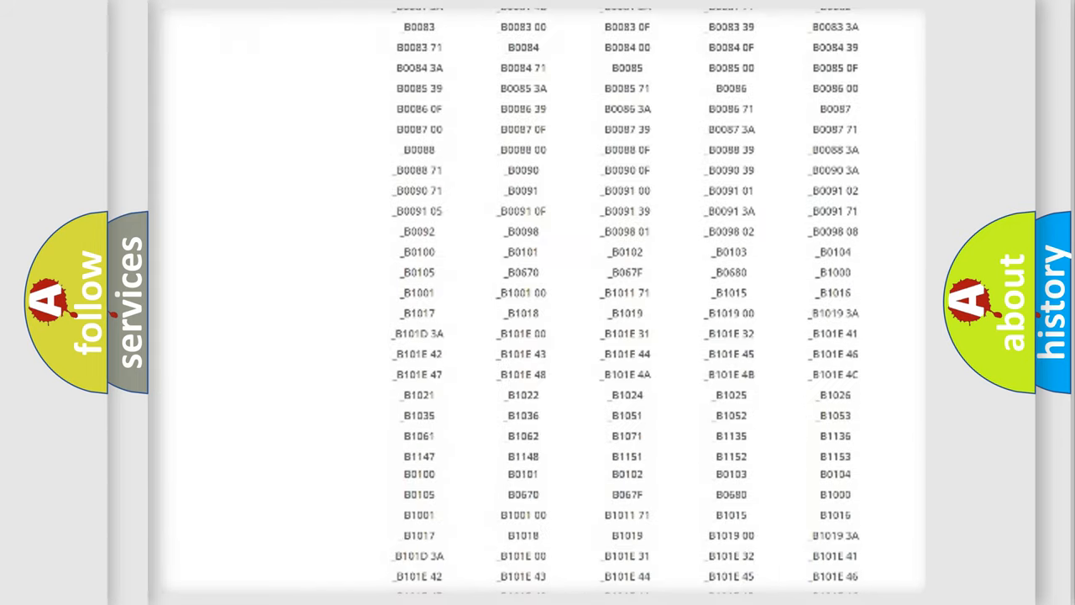
{"action": "scroll", "scroll_direction": "up", "scroll_amount": 3}
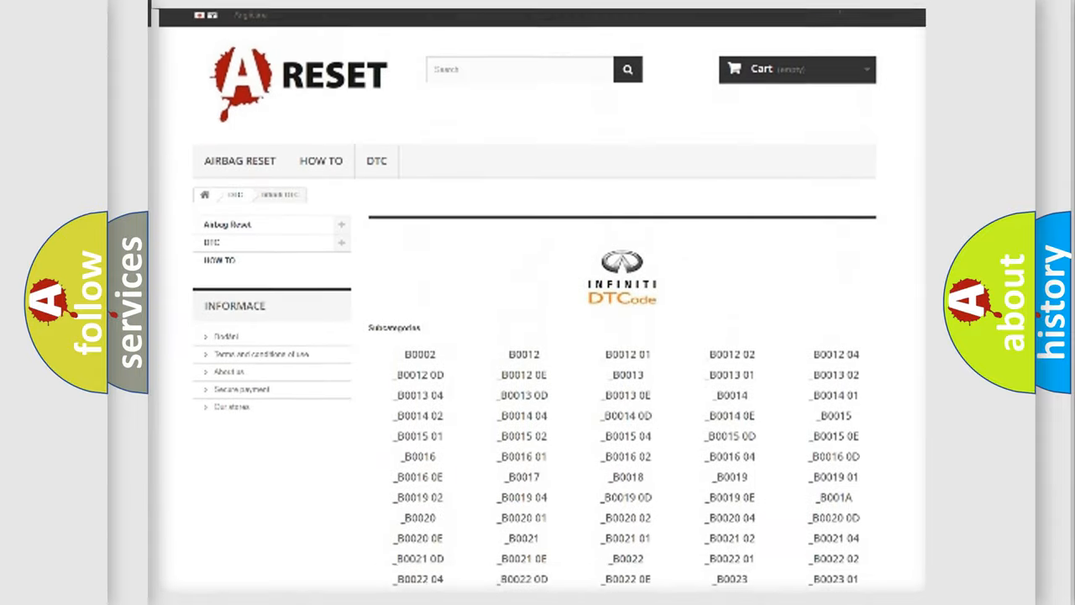